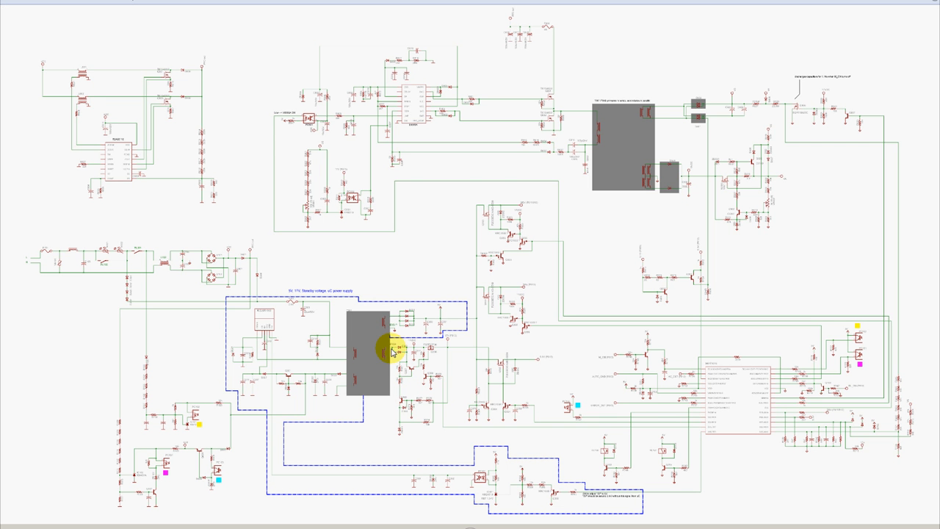
mouse_move(41, 277)
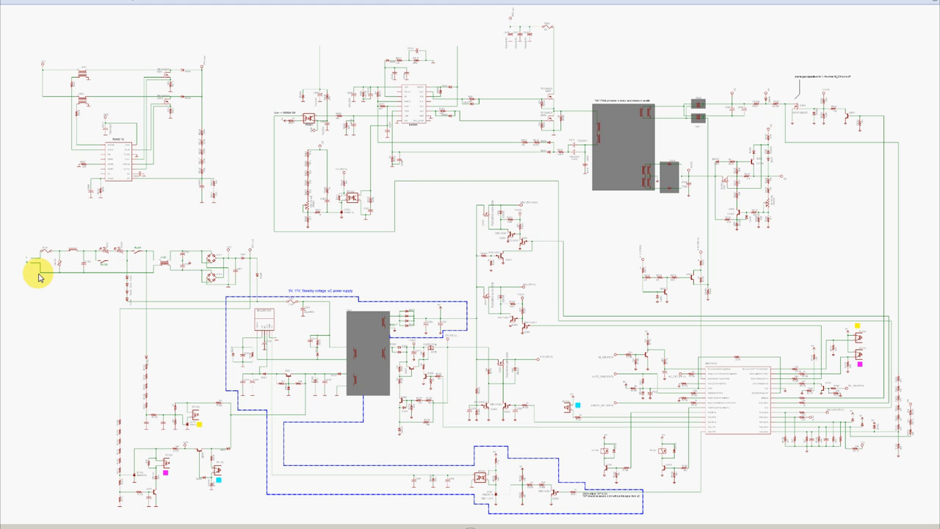
mouse_move(32, 256)
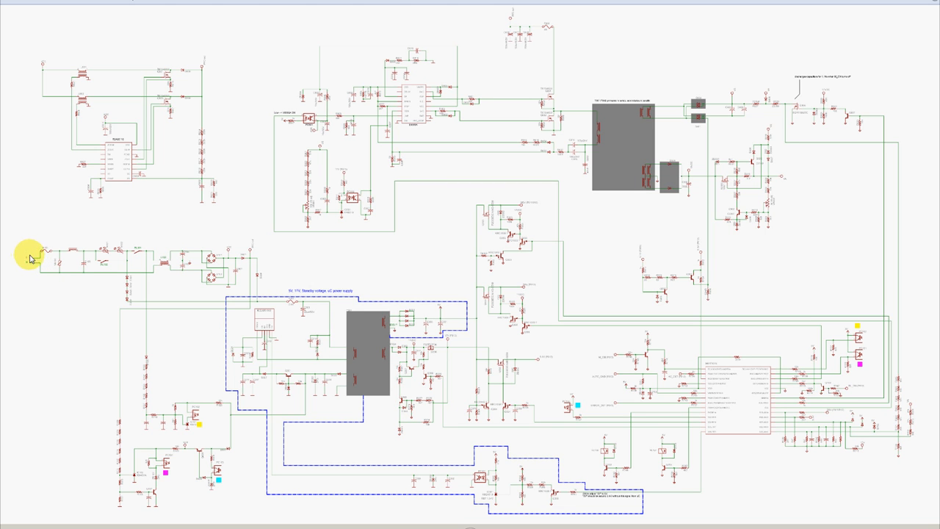
mouse_move(247, 281)
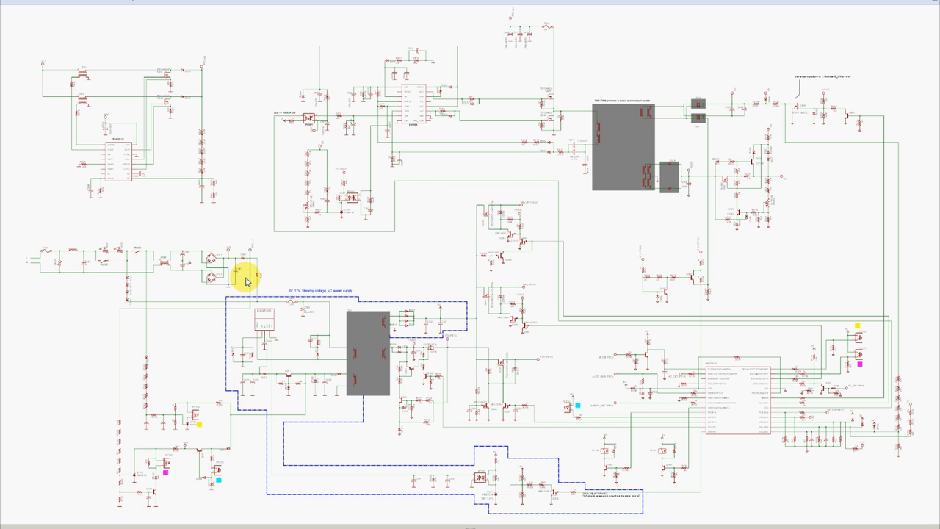
mouse_move(246, 249)
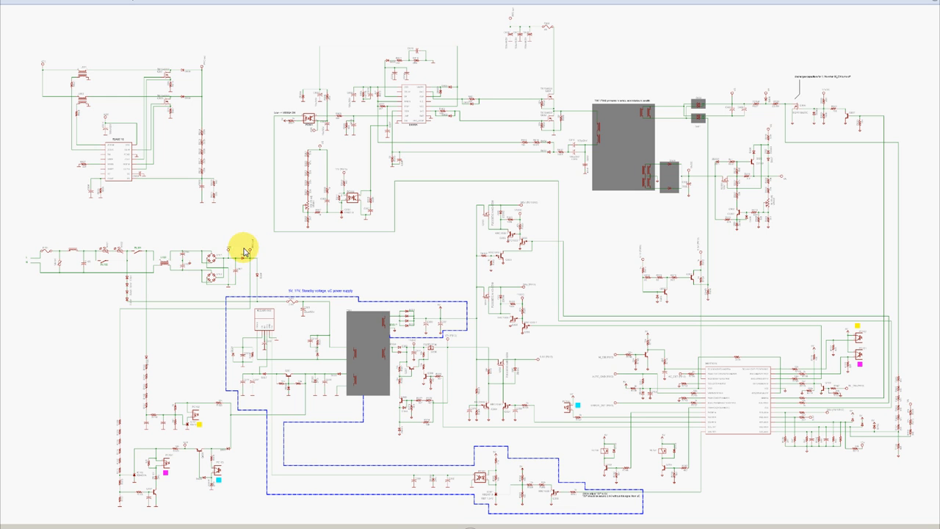
mouse_move(47, 75)
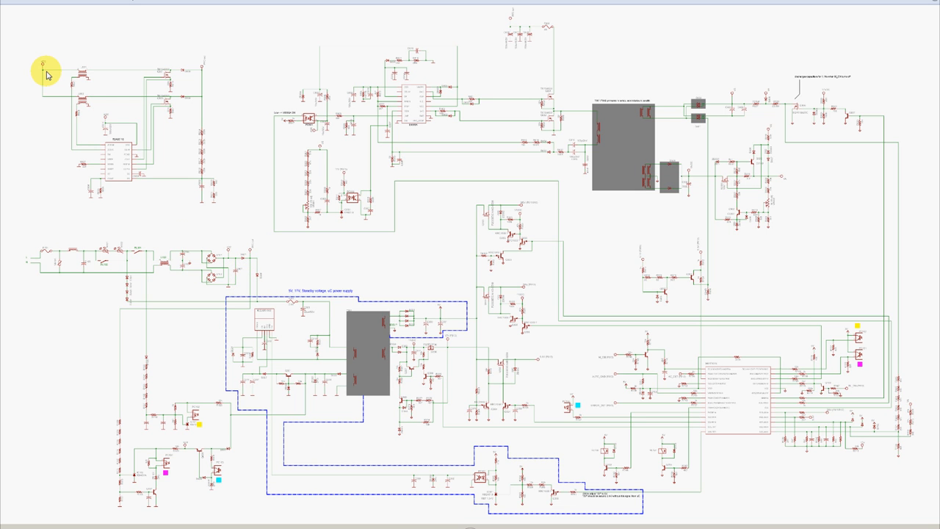
mouse_move(169, 116)
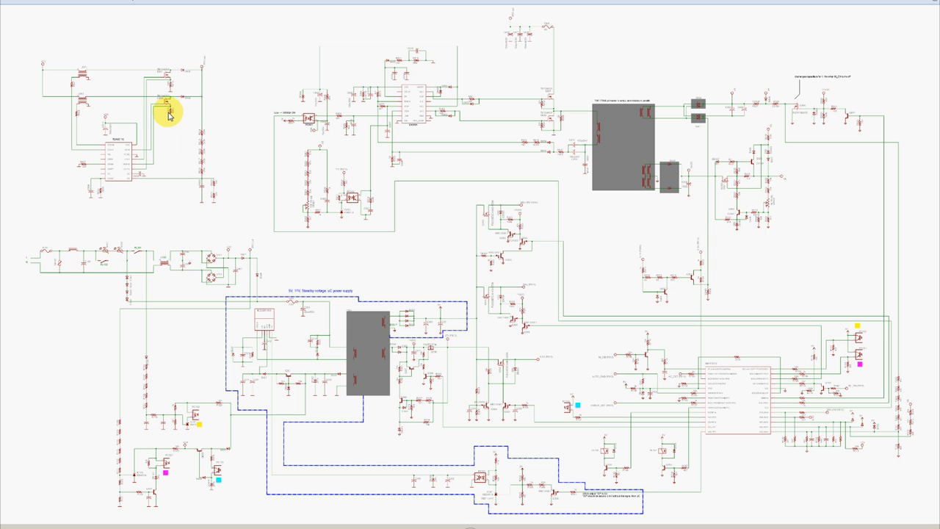
mouse_move(204, 71)
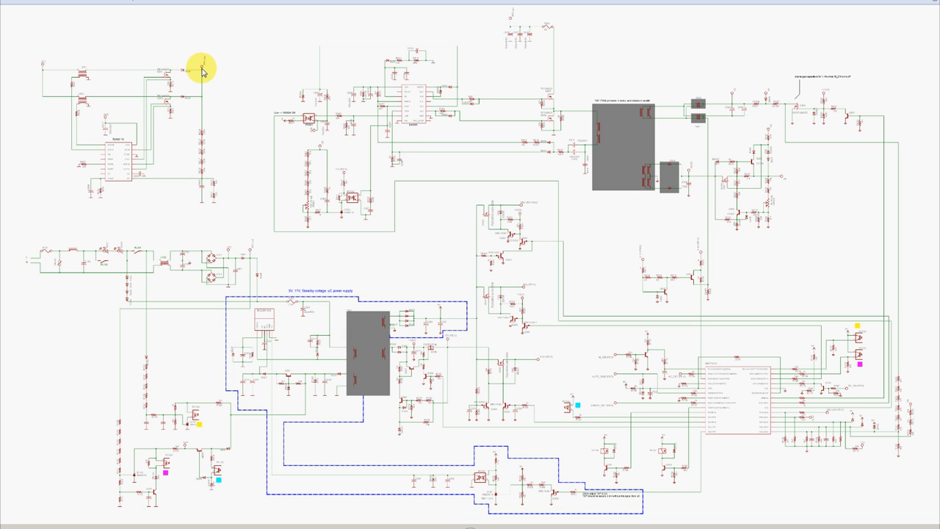
mouse_move(516, 16)
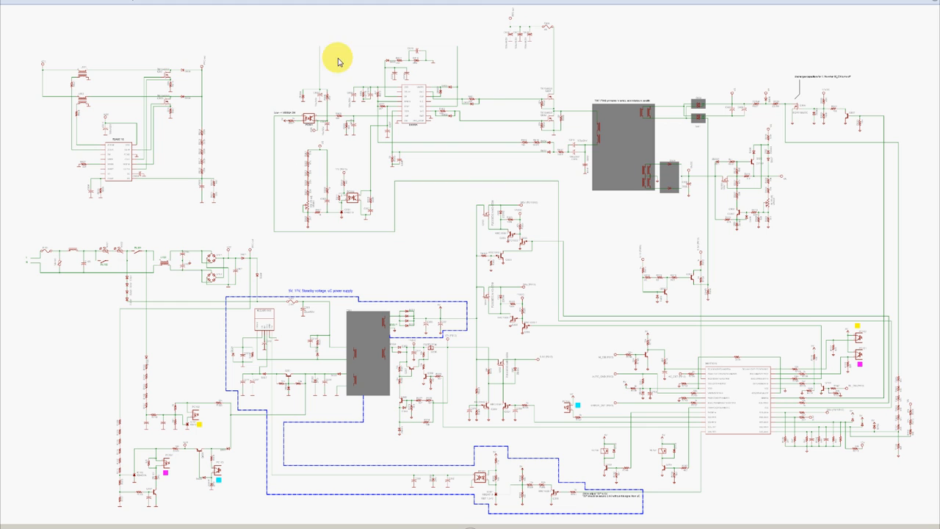
mouse_move(761, 82)
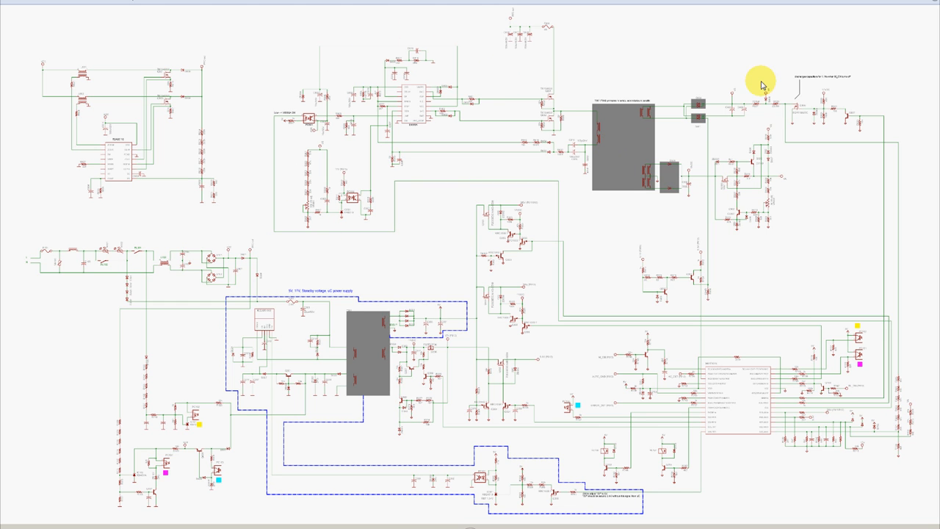
mouse_move(768, 137)
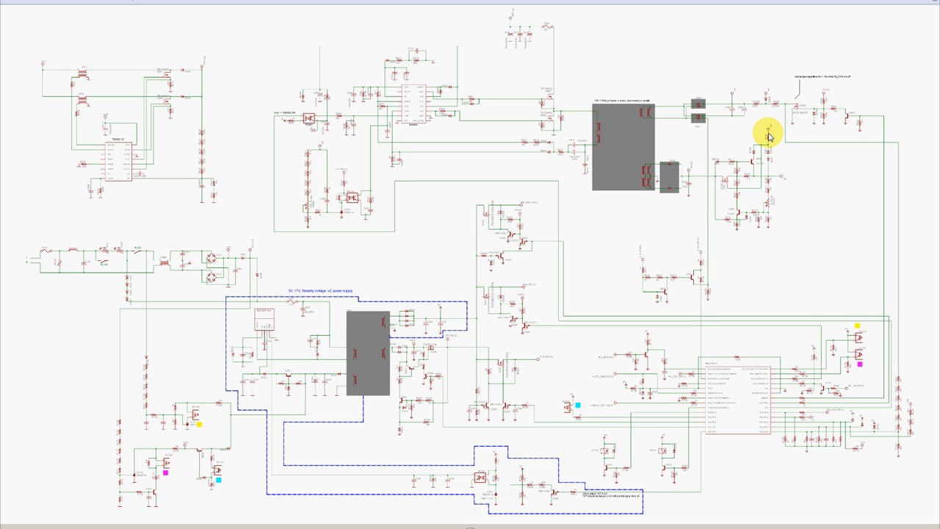
mouse_move(754, 174)
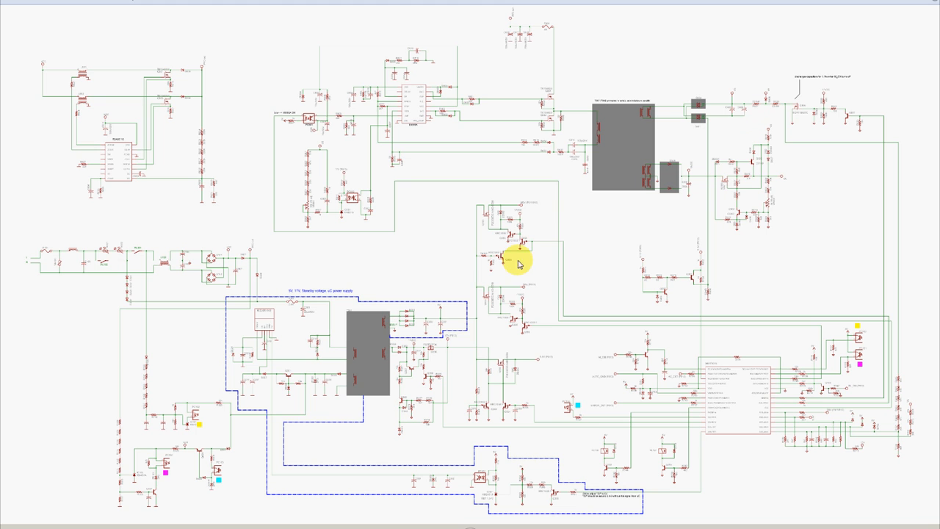
mouse_move(512, 353)
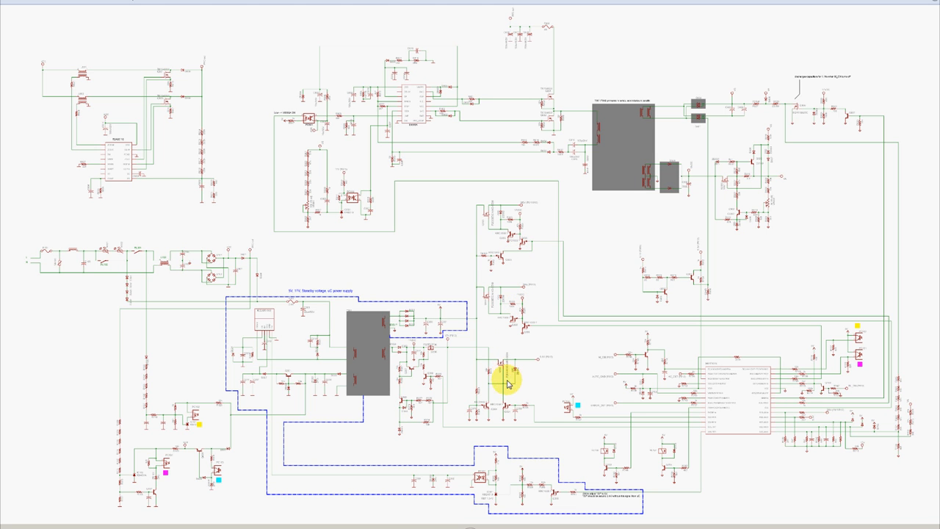
mouse_move(160, 415)
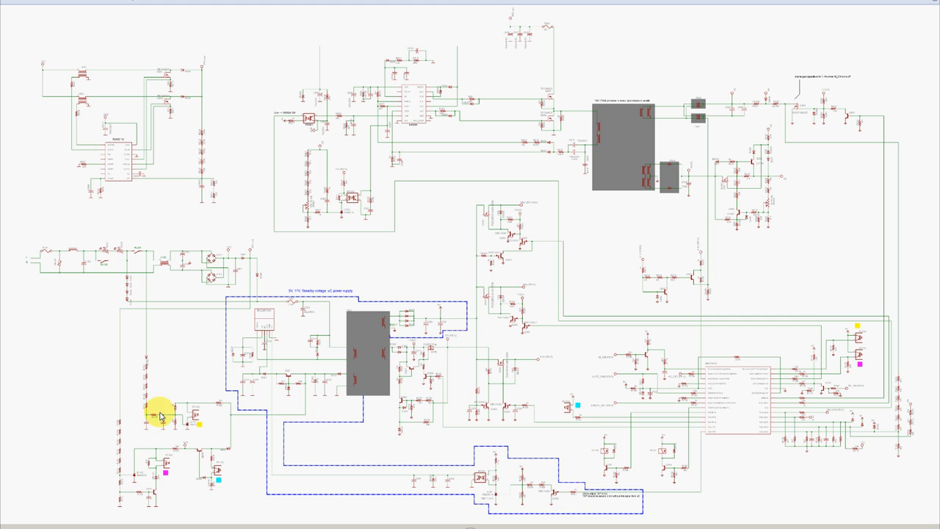
mouse_move(878, 193)
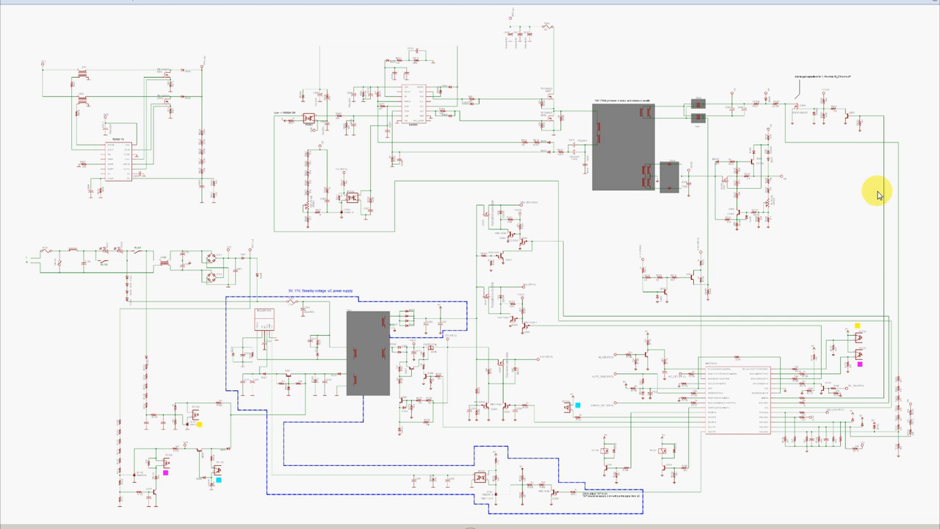
mouse_move(707, 421)
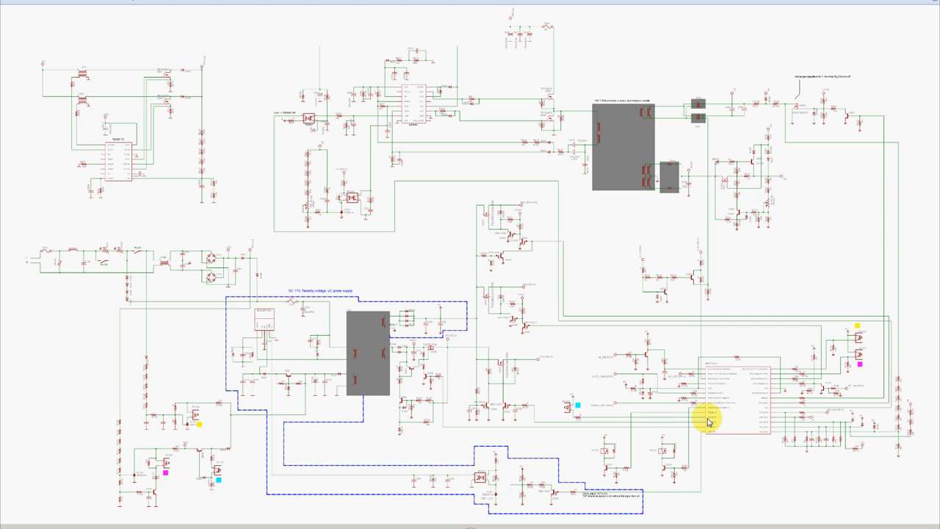
mouse_move(576, 450)
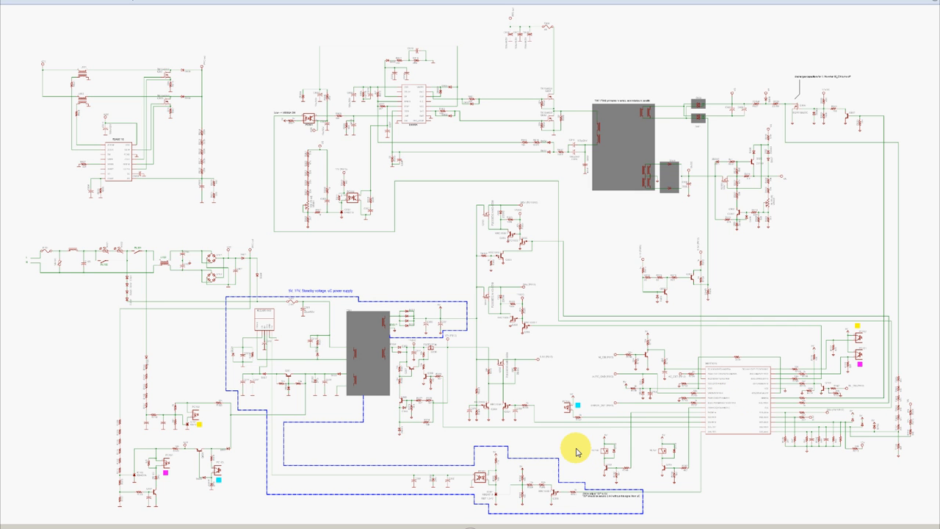
mouse_move(126, 369)
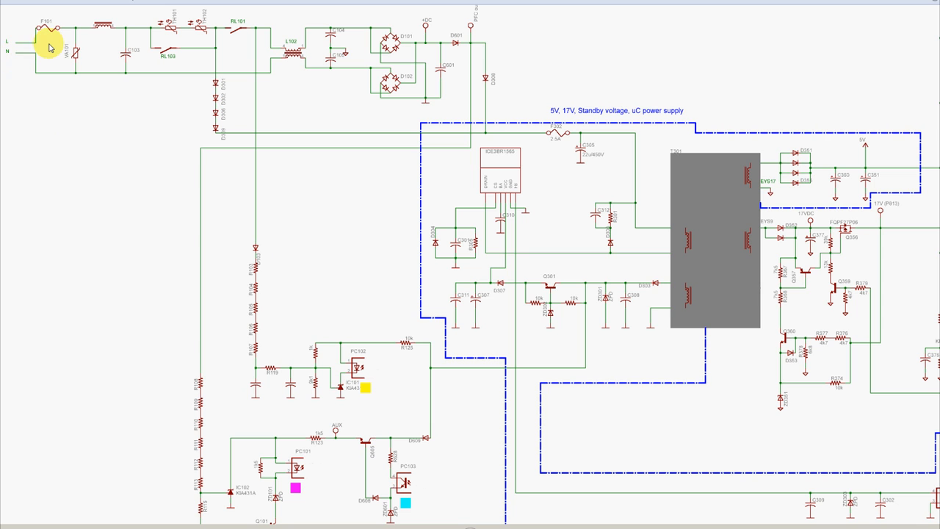
mouse_move(155, 38)
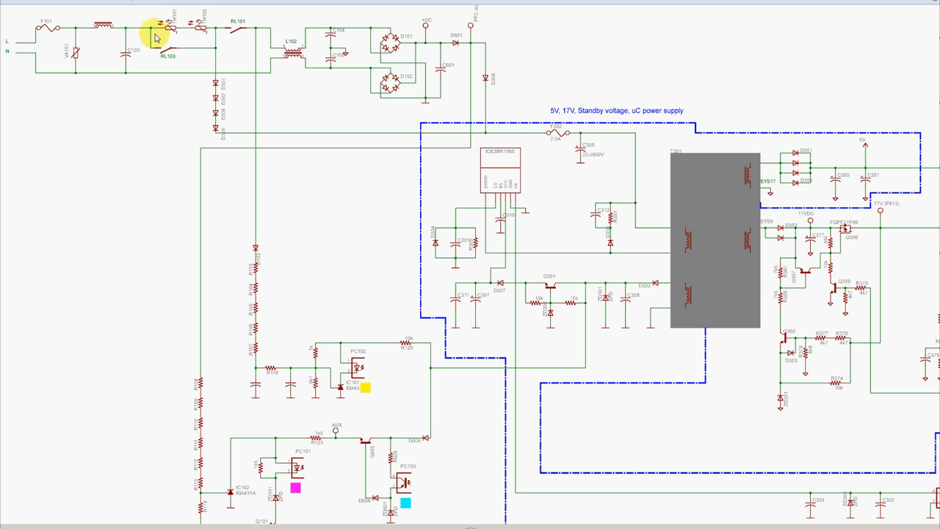
mouse_move(226, 50)
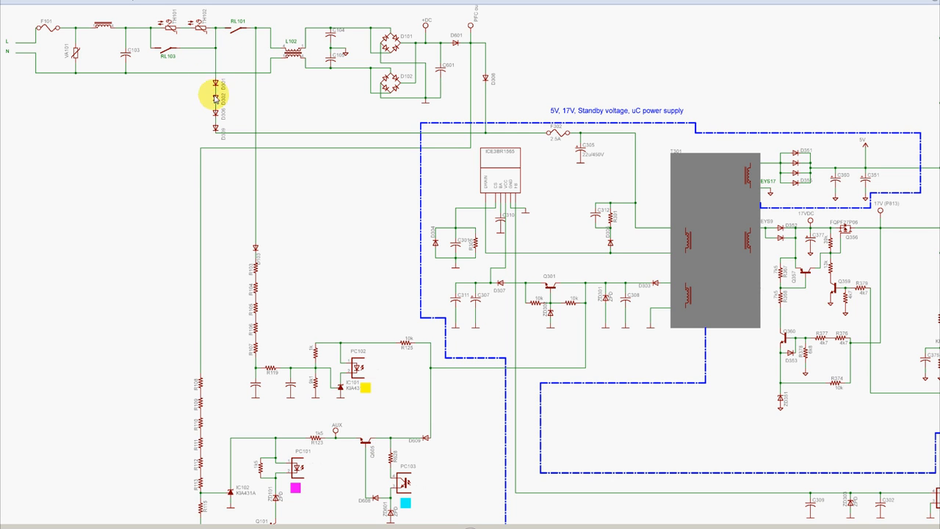
mouse_move(501, 172)
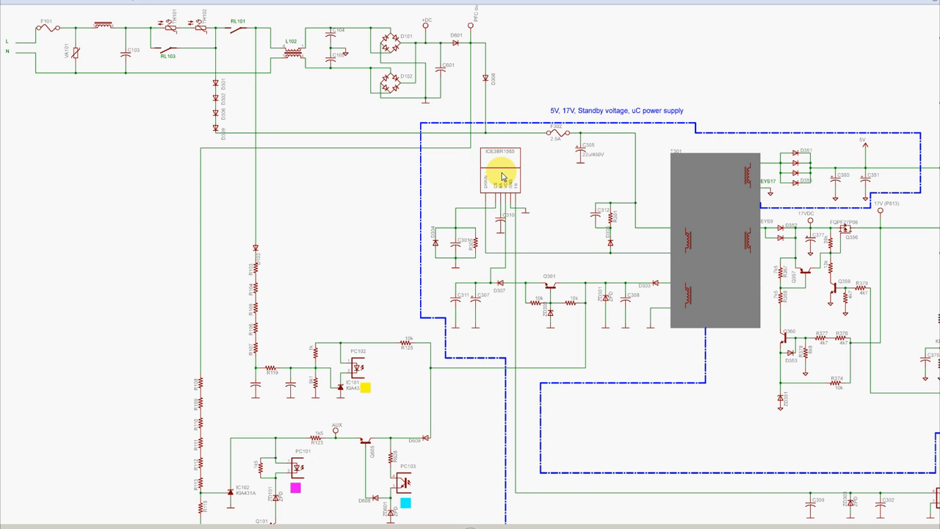
mouse_move(638, 211)
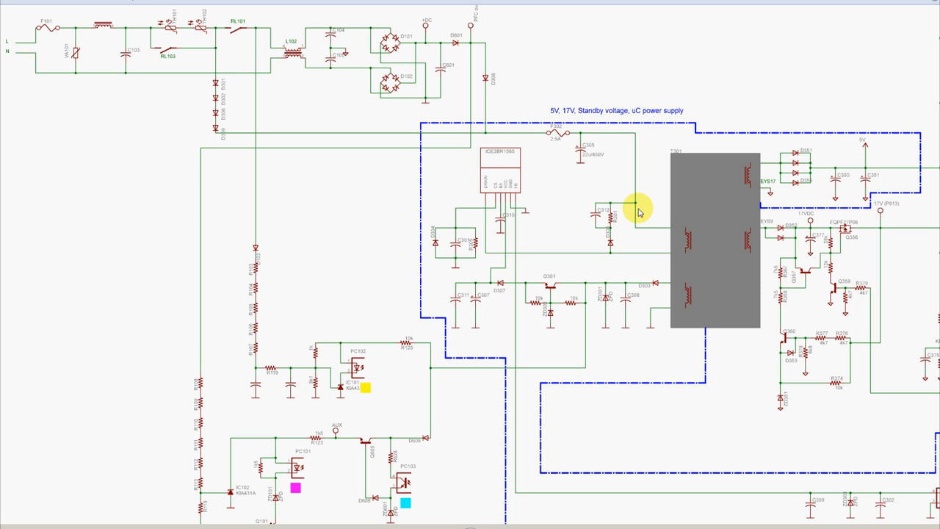
mouse_move(656, 228)
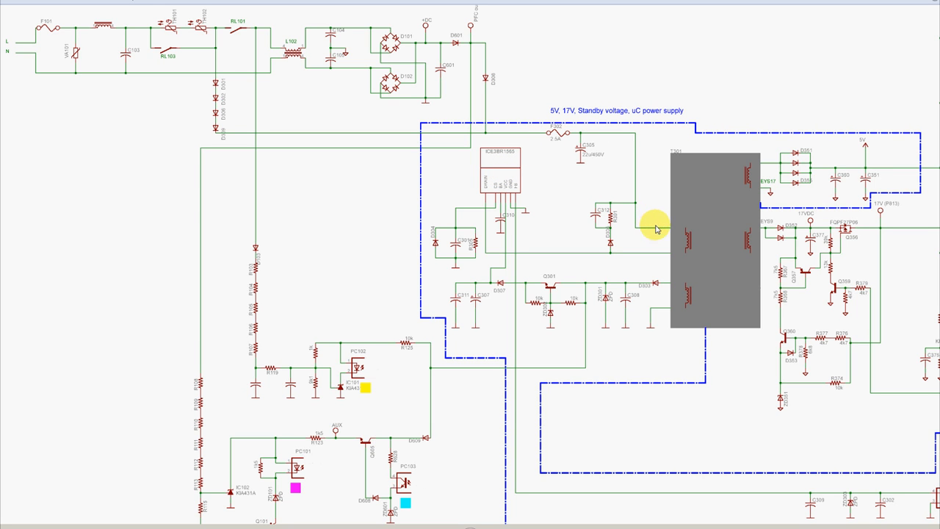
mouse_move(665, 287)
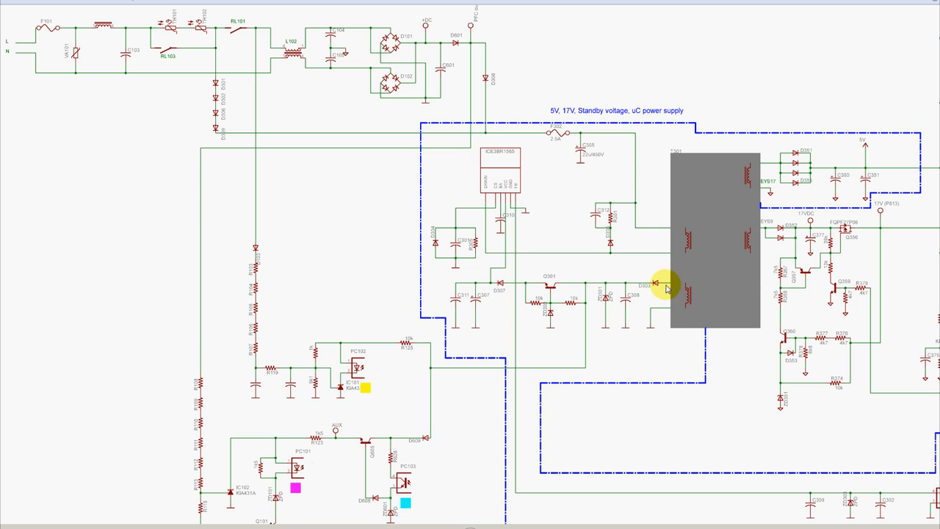
mouse_move(656, 289)
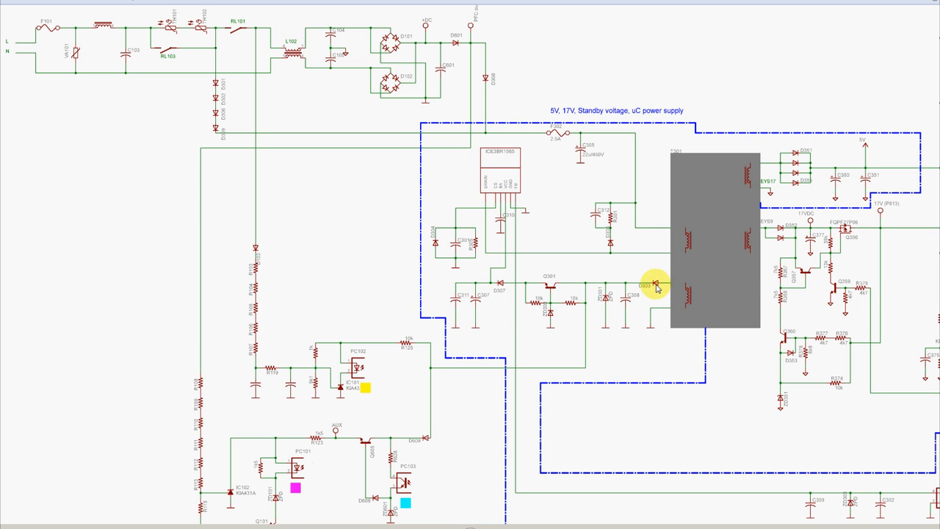
mouse_move(701, 403)
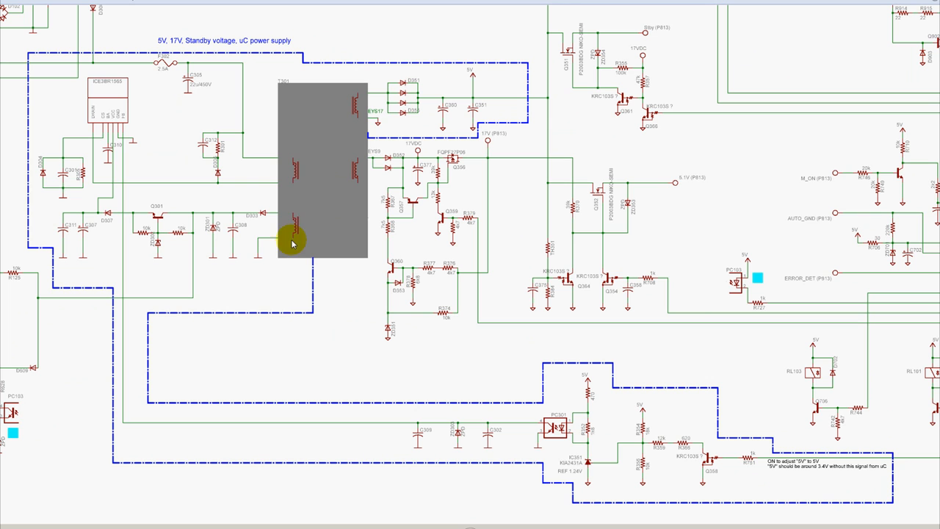
mouse_move(119, 182)
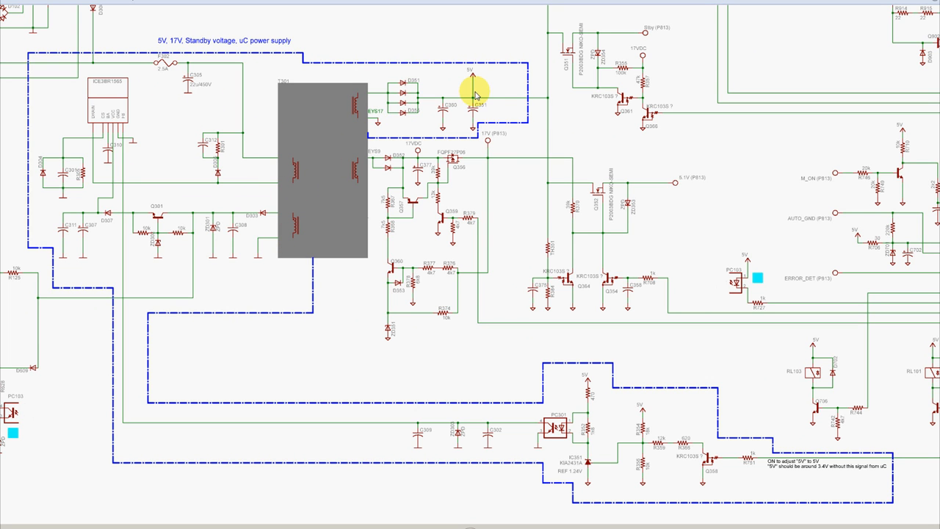
mouse_move(525, 337)
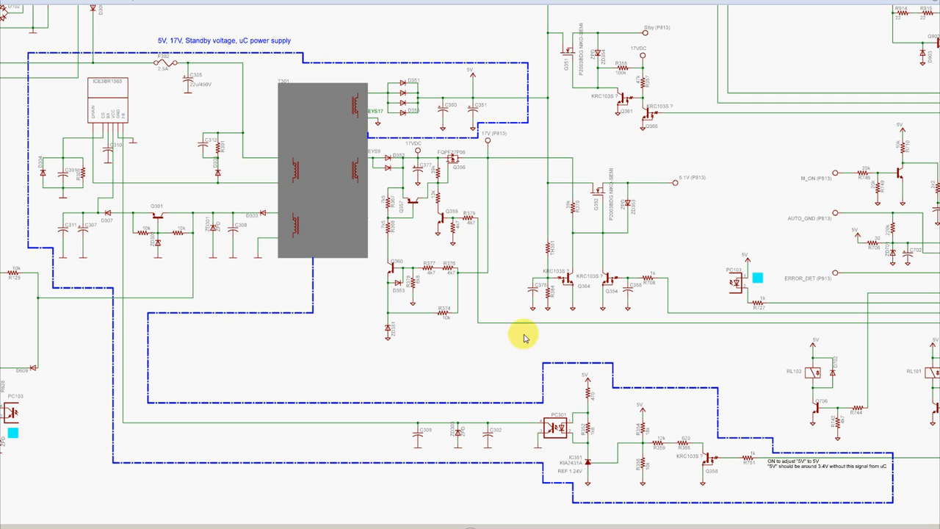
mouse_move(591, 399)
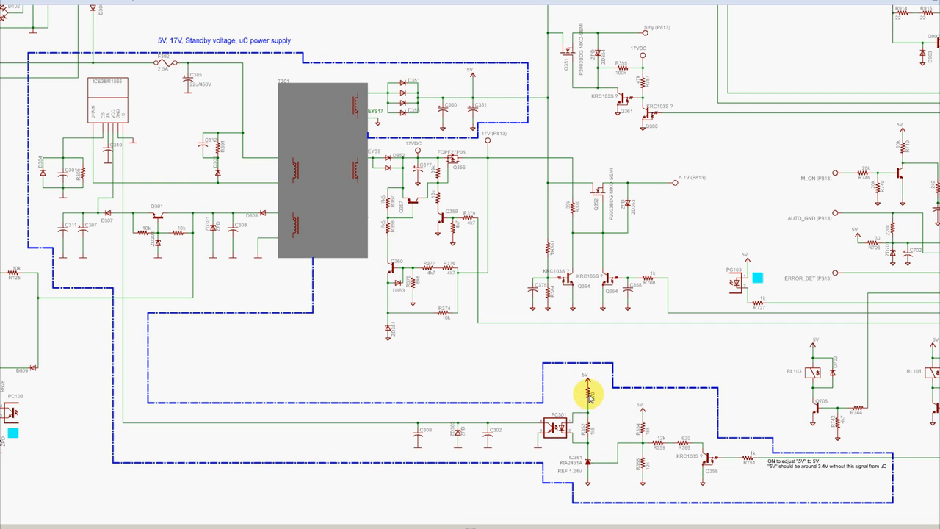
mouse_move(220, 428)
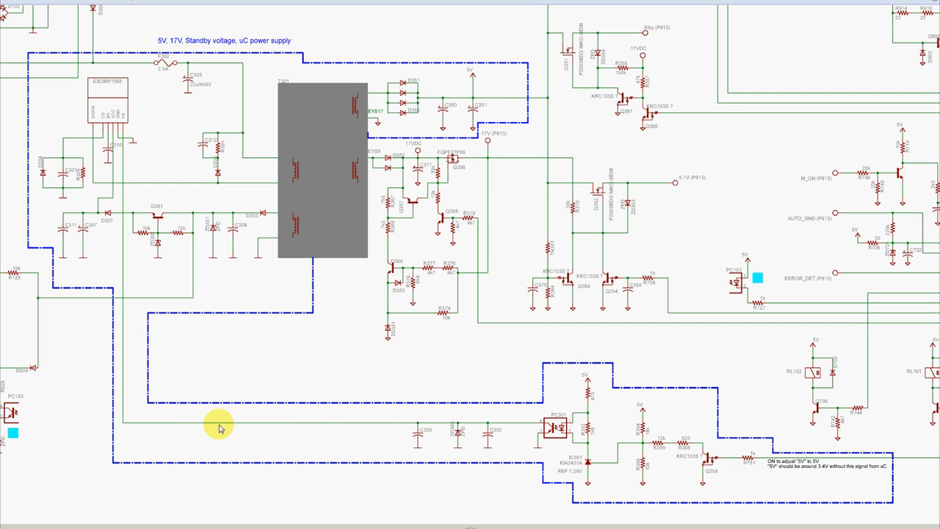
mouse_move(136, 152)
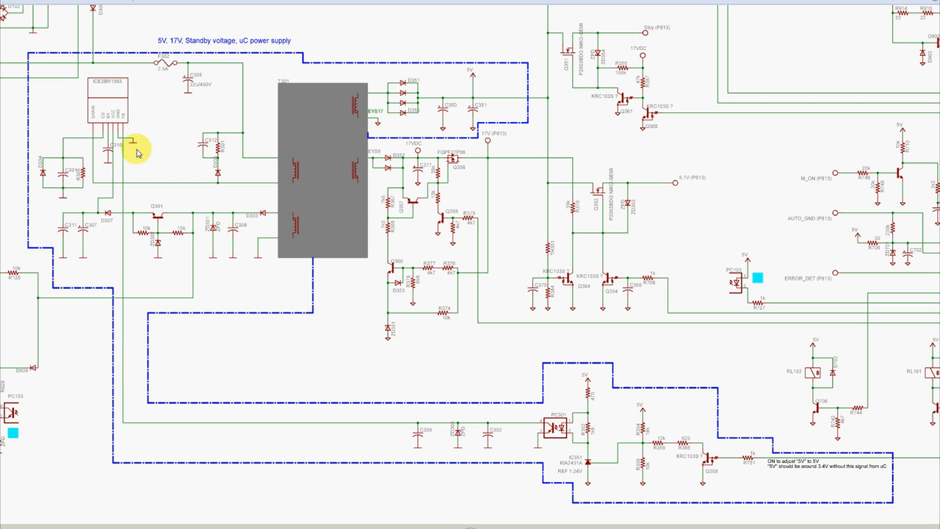
mouse_move(617, 439)
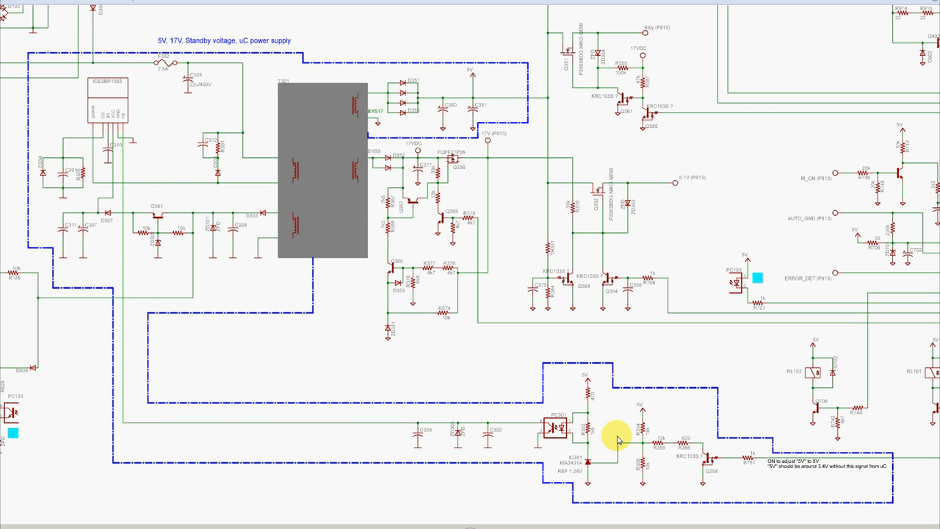
mouse_move(809, 471)
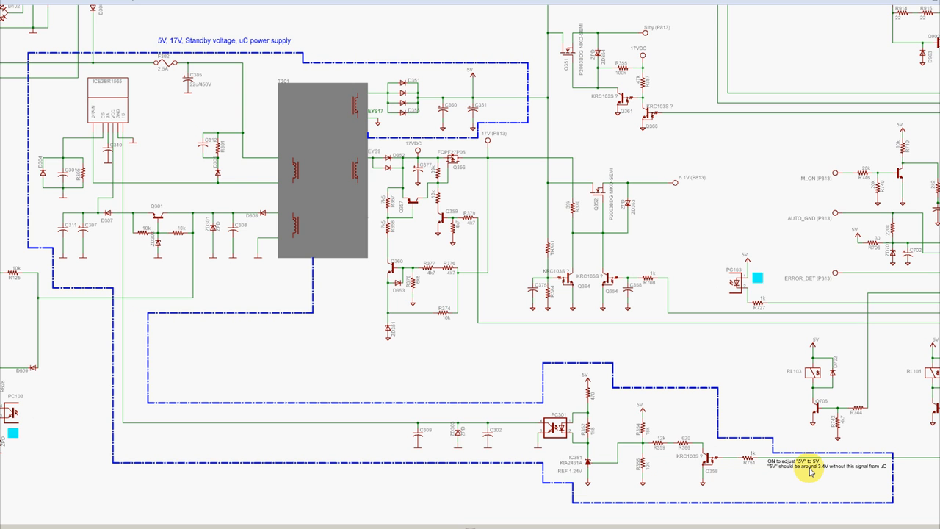
mouse_move(809, 471)
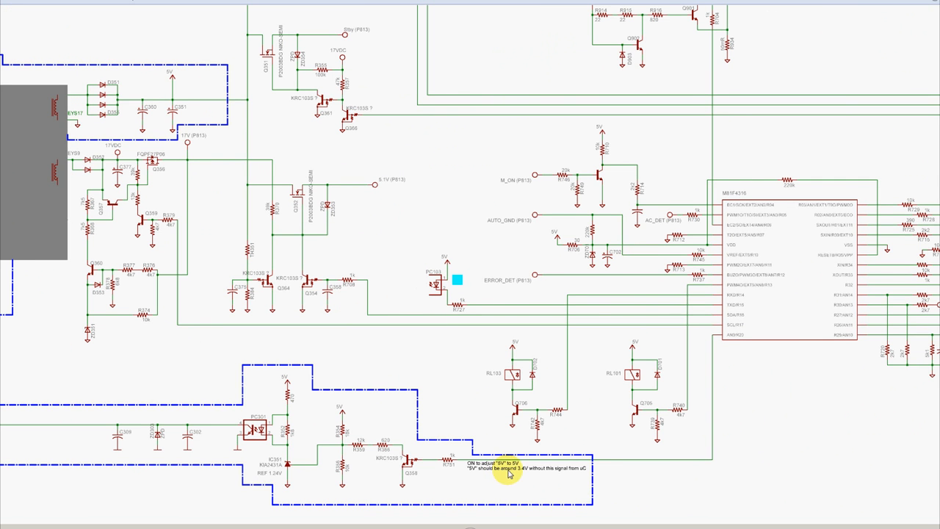
mouse_move(785, 301)
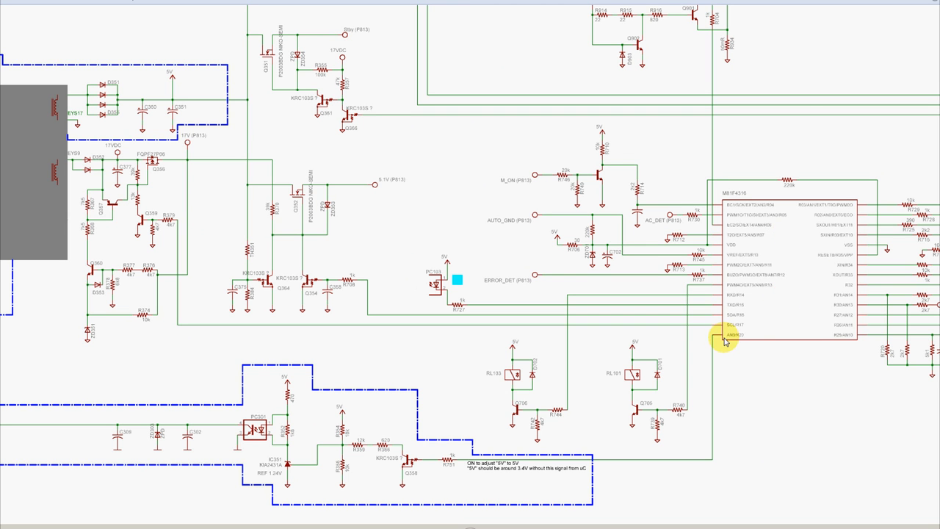
mouse_move(685, 410)
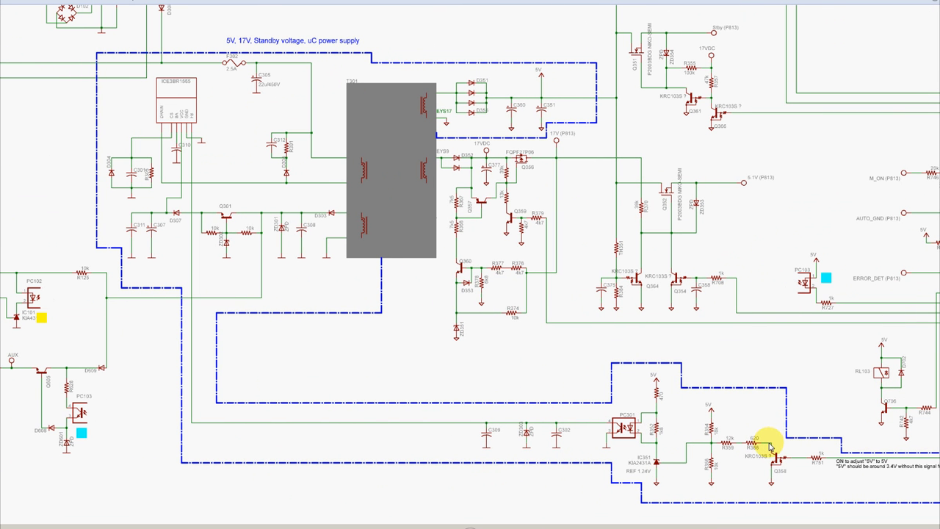
mouse_move(208, 452)
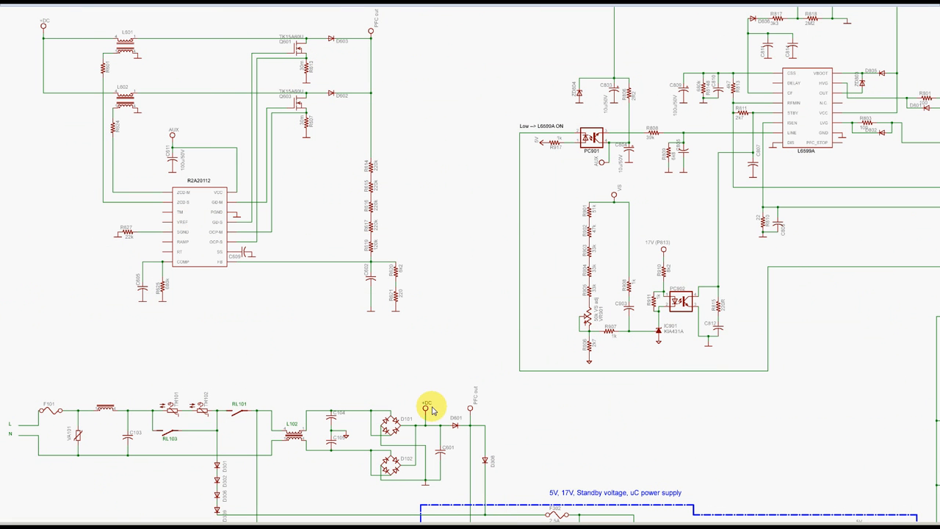
mouse_move(42, 28)
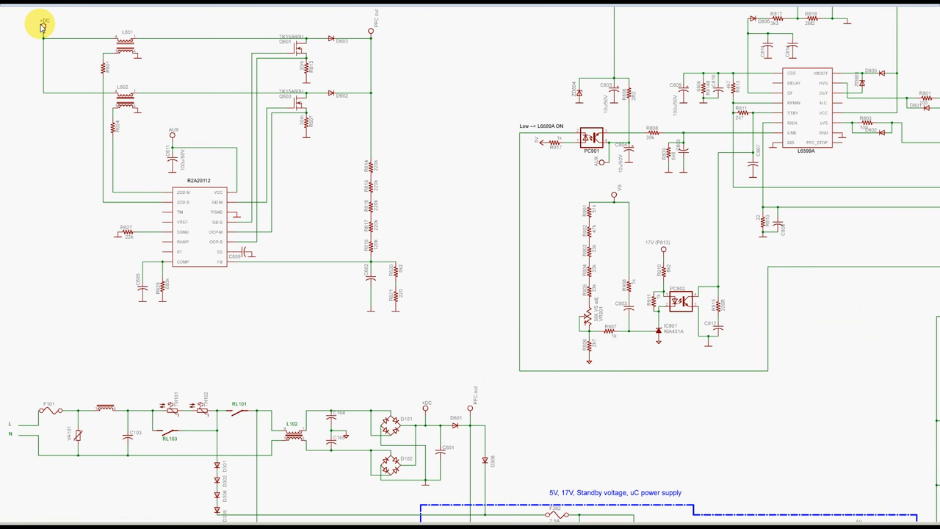
mouse_move(105, 30)
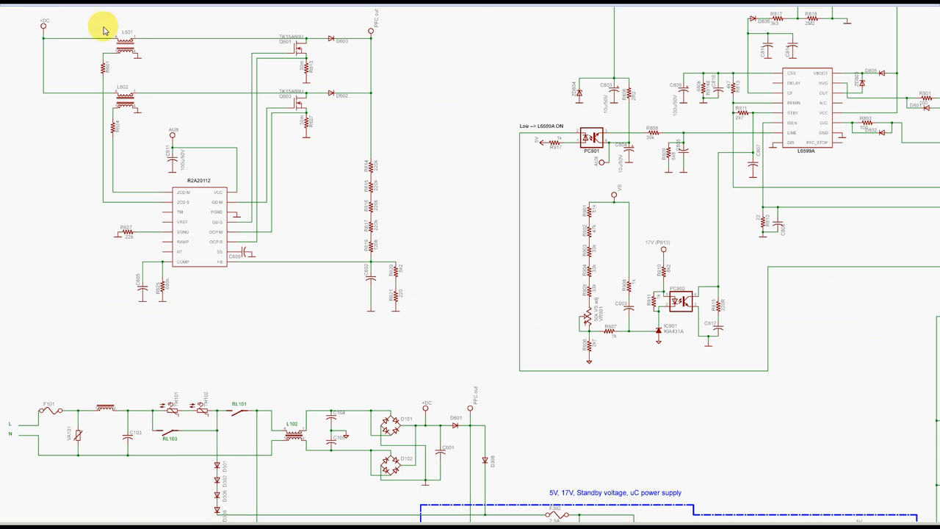
mouse_move(373, 35)
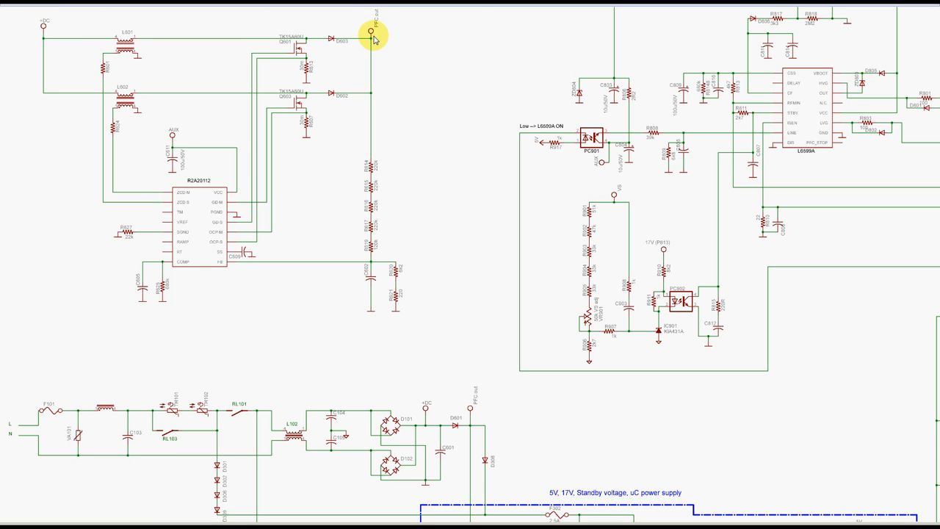
mouse_move(374, 39)
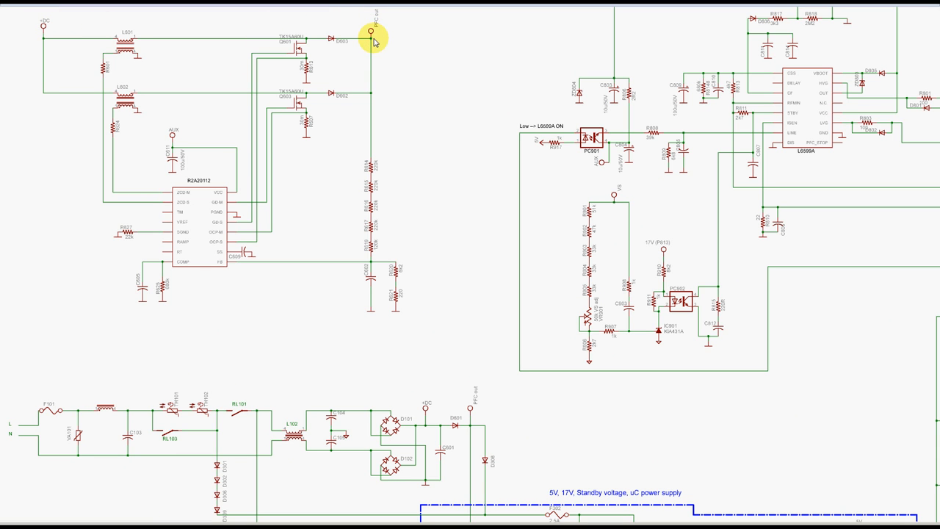
mouse_move(214, 226)
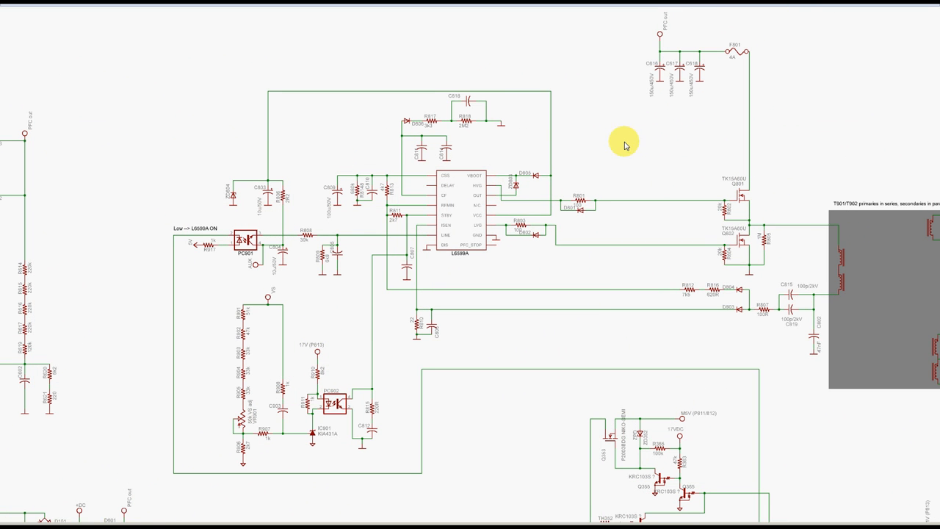
mouse_move(675, 51)
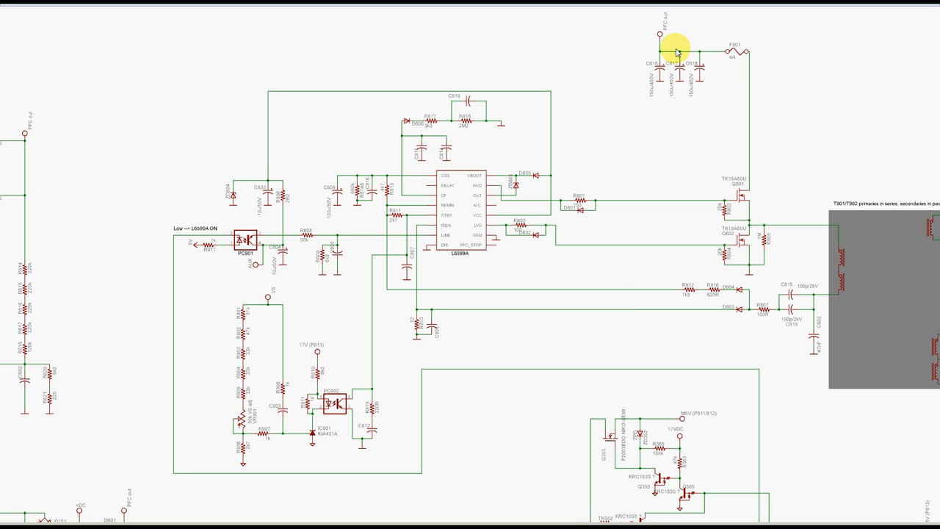
mouse_move(677, 40)
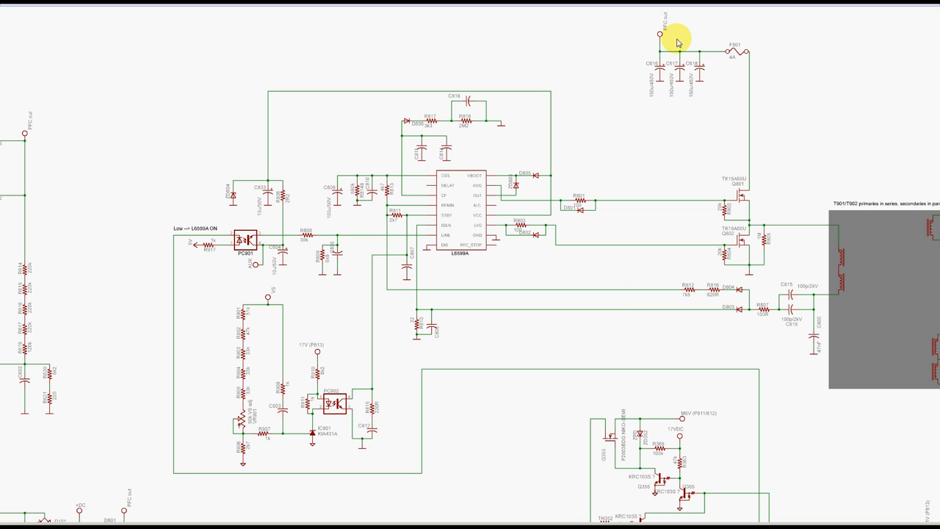
mouse_move(637, 89)
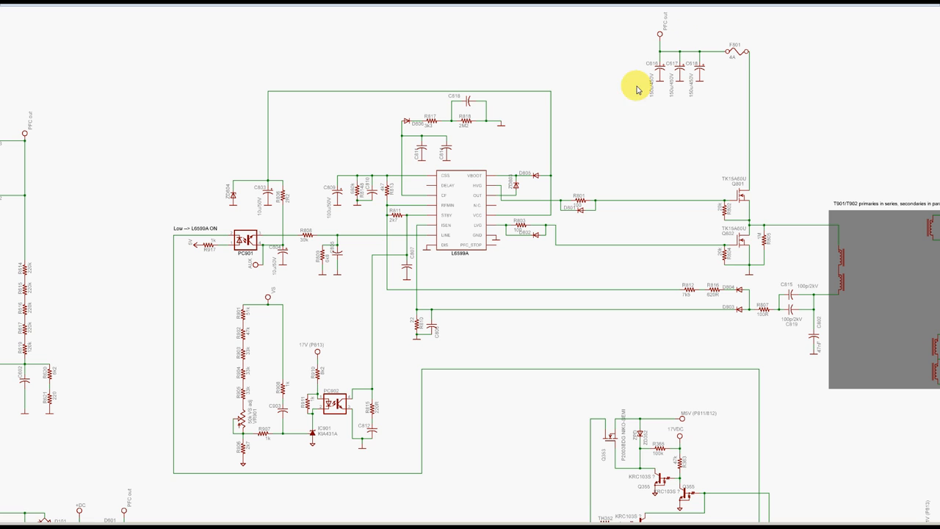
mouse_move(229, 461)
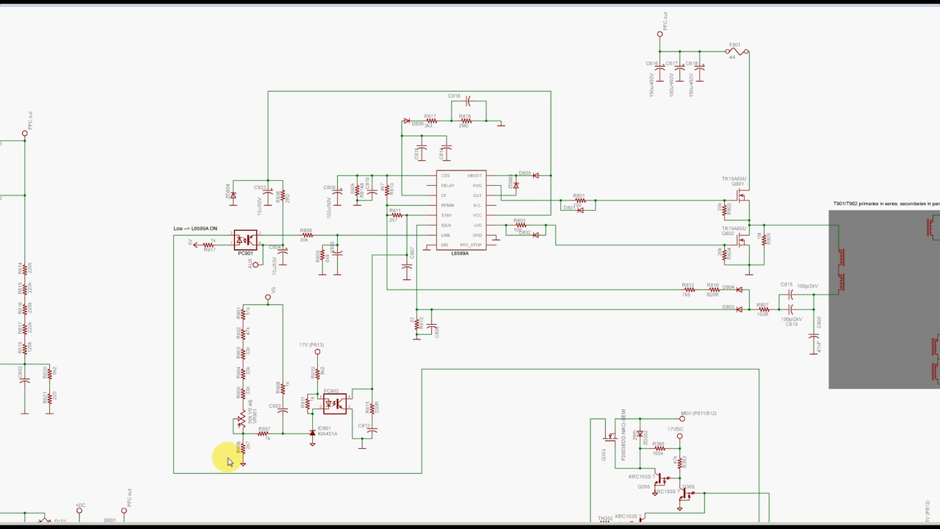
mouse_move(458, 223)
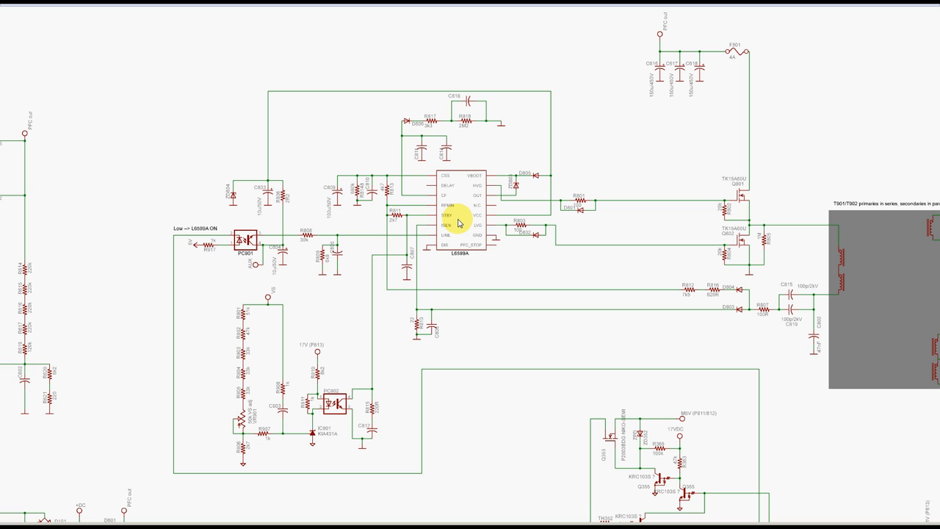
mouse_move(248, 240)
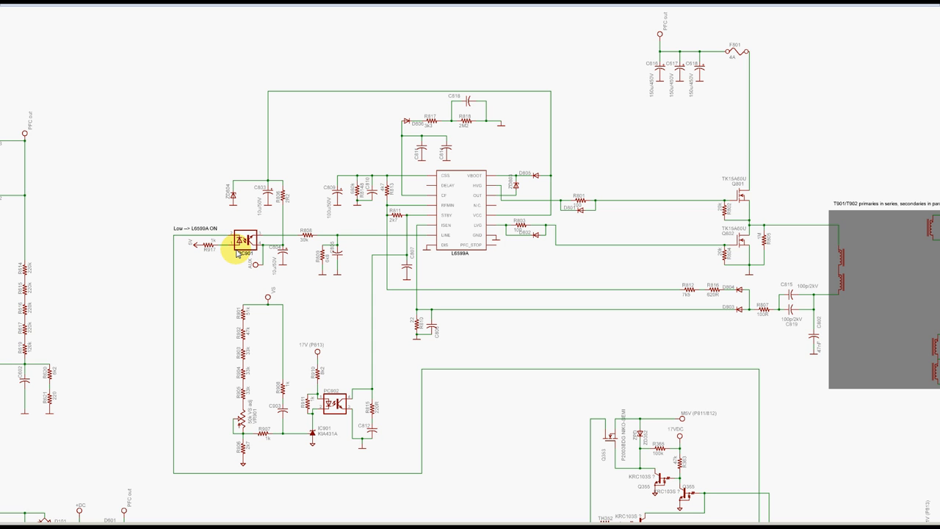
mouse_move(451, 199)
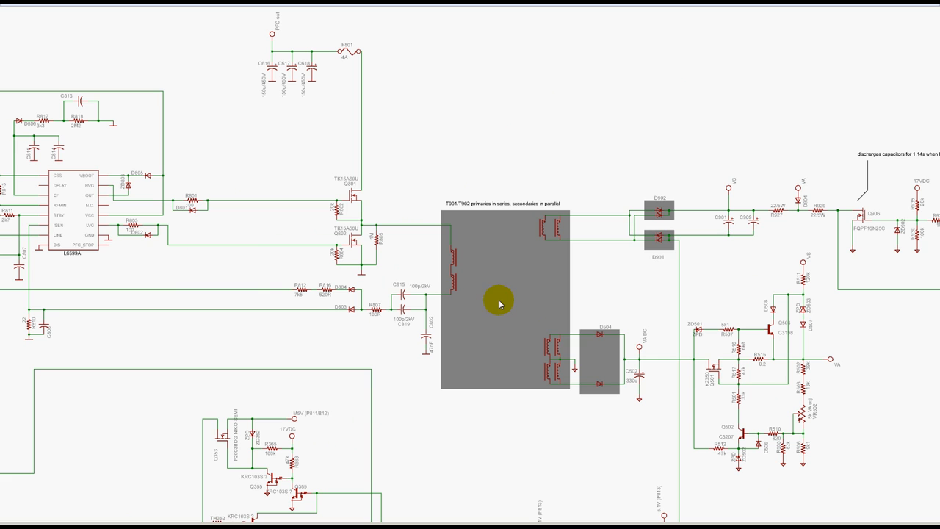
mouse_move(703, 233)
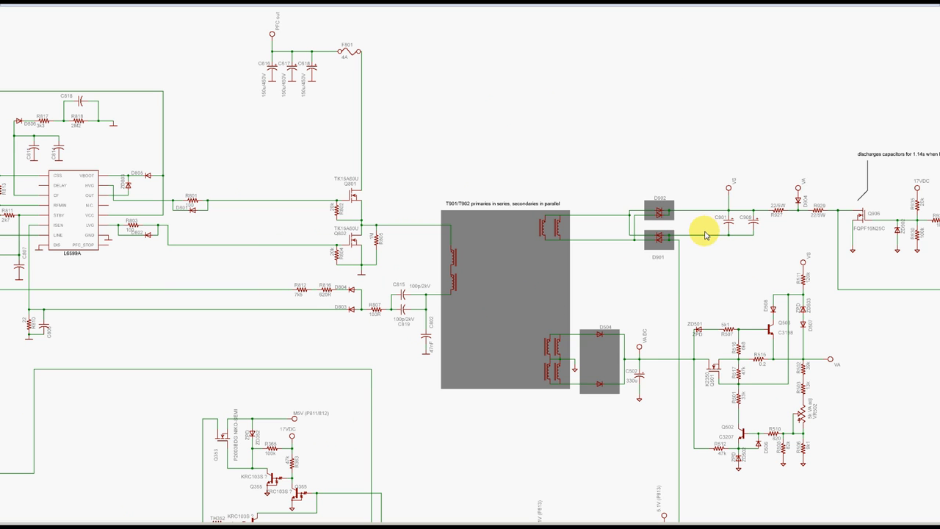
mouse_move(743, 230)
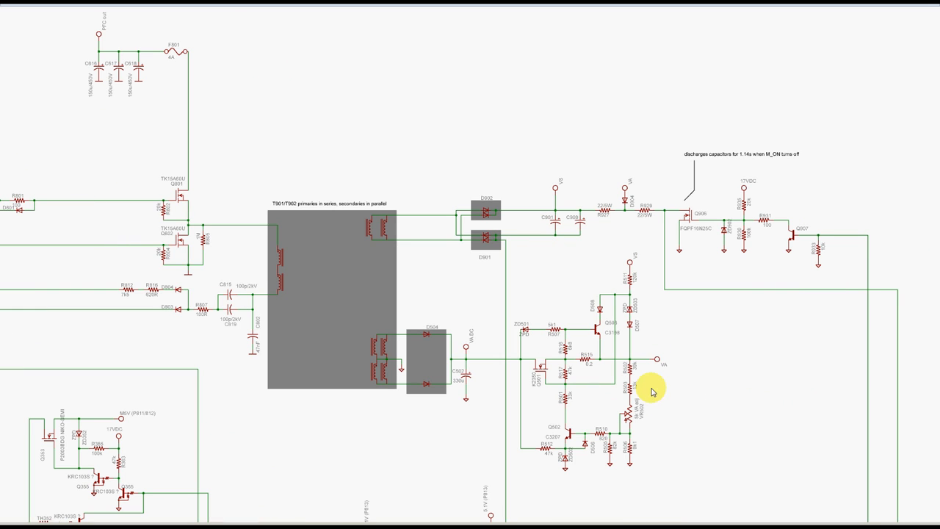
mouse_move(742, 257)
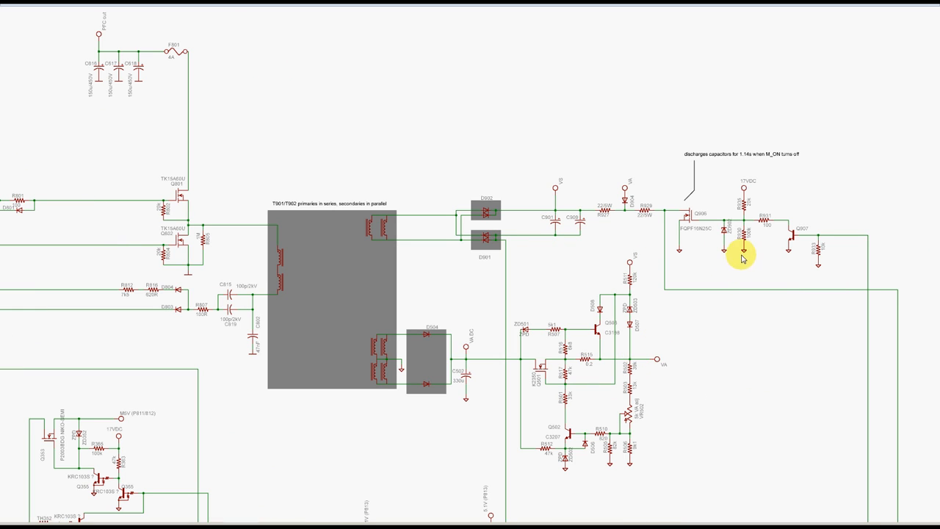
mouse_move(833, 240)
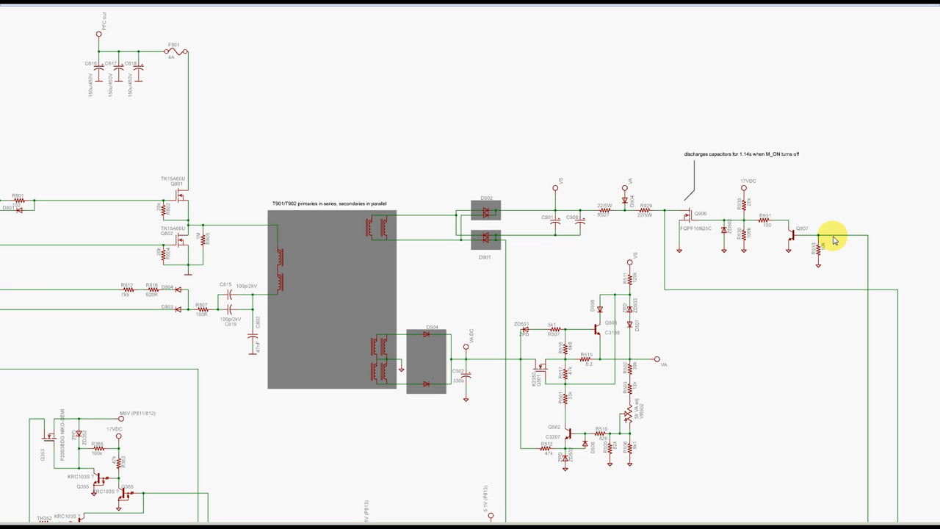